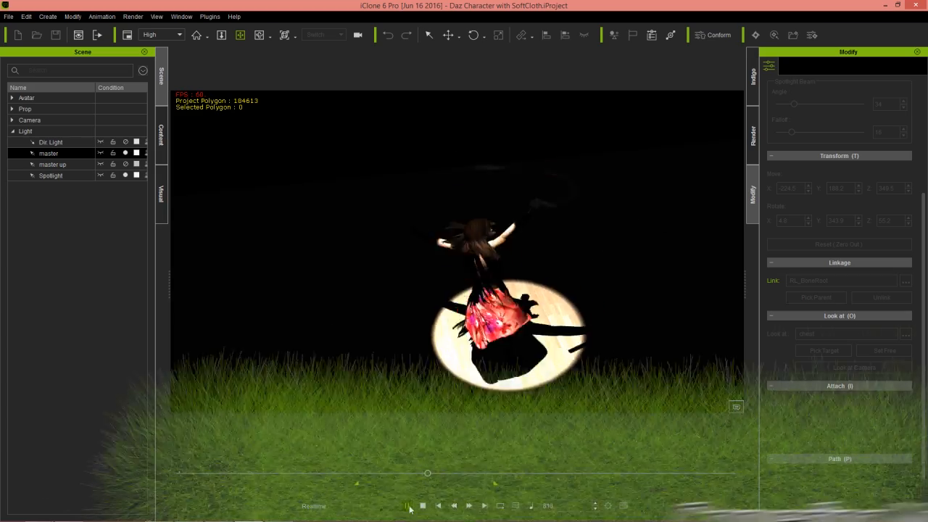
Step: Play, pause and stop the soft-cloth dance, then scrub the timeline to frame 1020
click(408, 506)
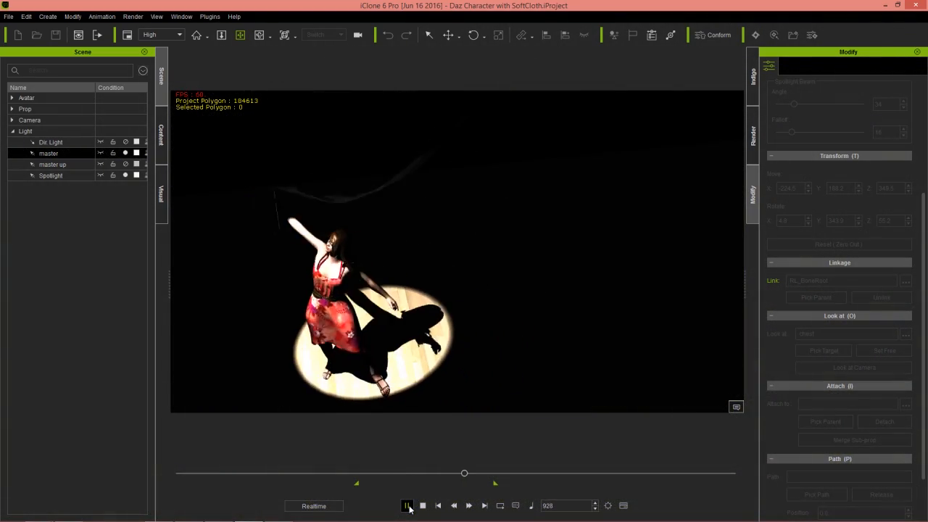
click(406, 505)
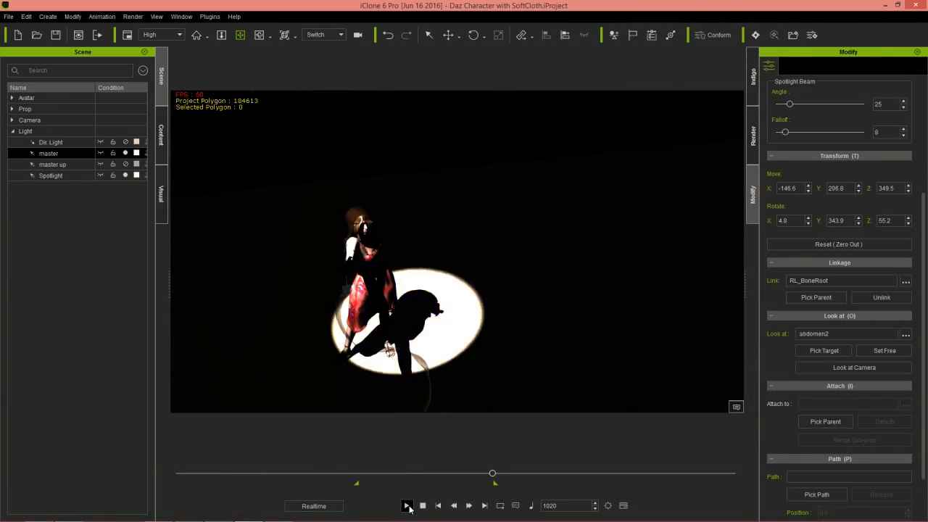
click(422, 505)
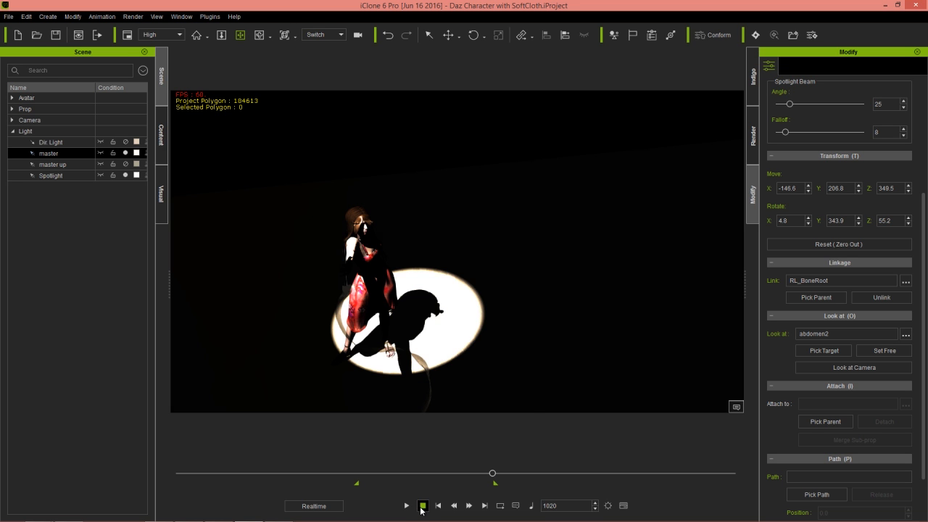
click(407, 505)
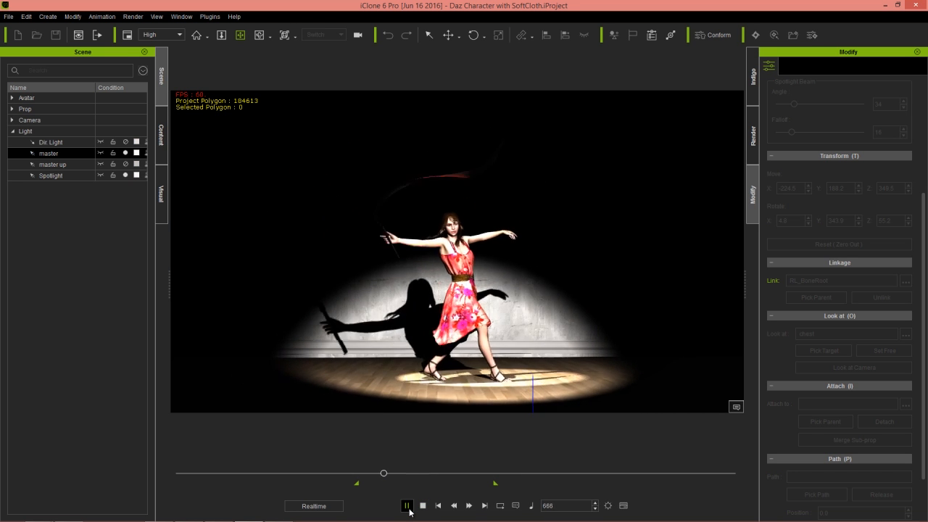
click(407, 505)
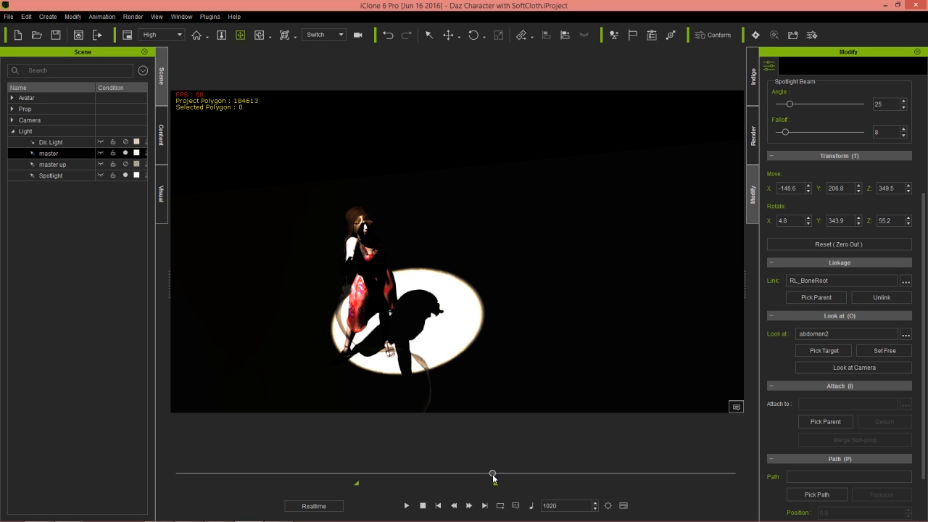
drag(493, 475, 372, 475)
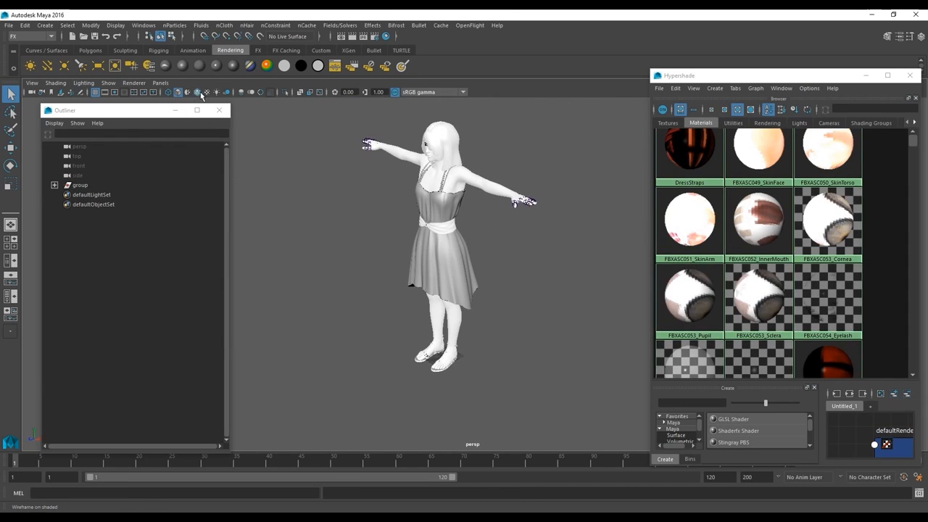
Step: Toggle textured display, check the Renderer menu, and scrub the dancer to frame 52
click(134, 82)
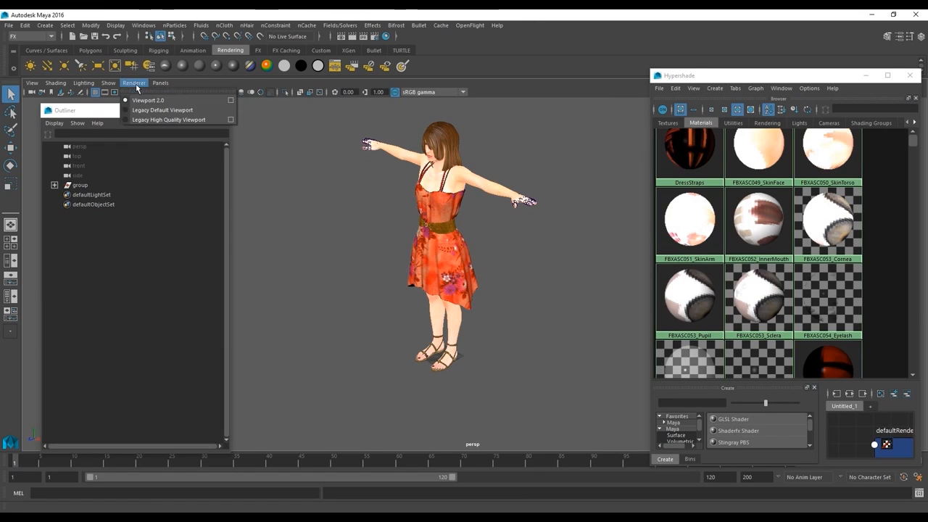
click(80, 185)
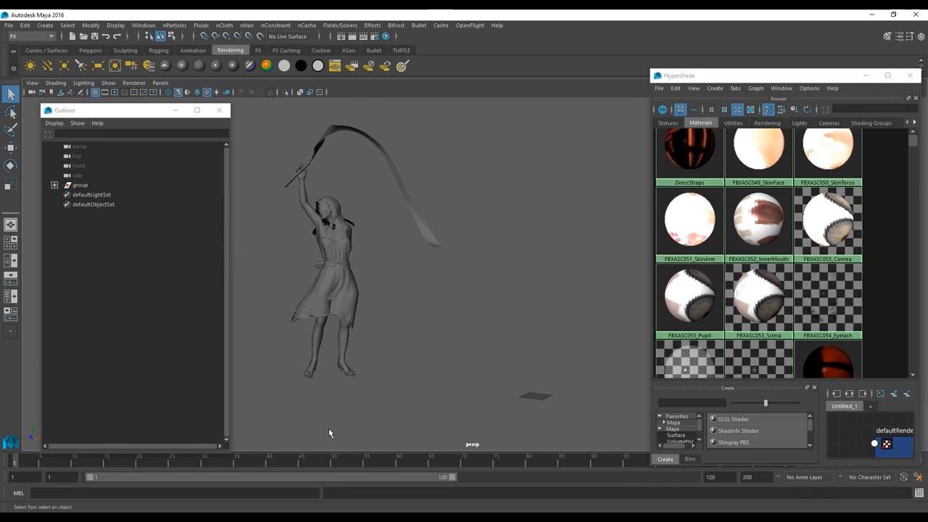
click(346, 459)
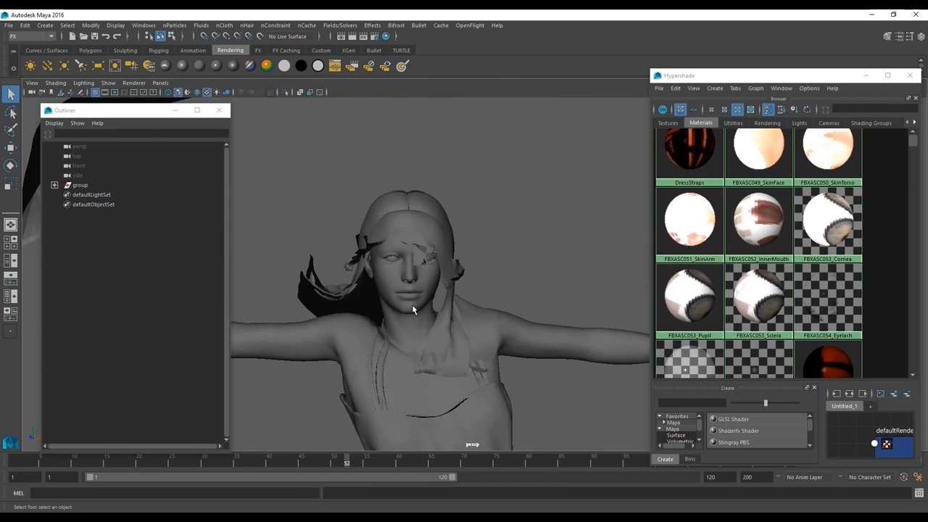
click(80, 185)
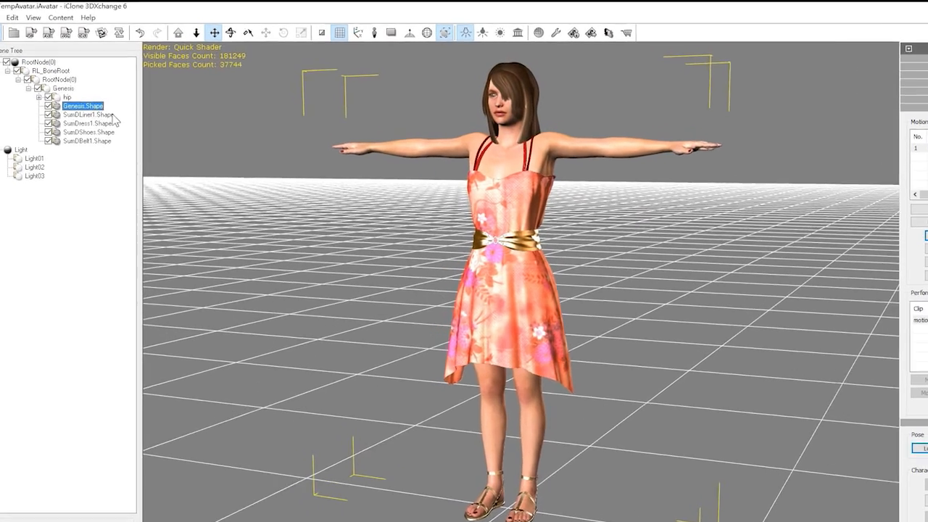
Step: Select Genesis.Shape, SumDLiner1.Shape and SumDress1.Shape in turn in the Scene Tree
click(89, 114)
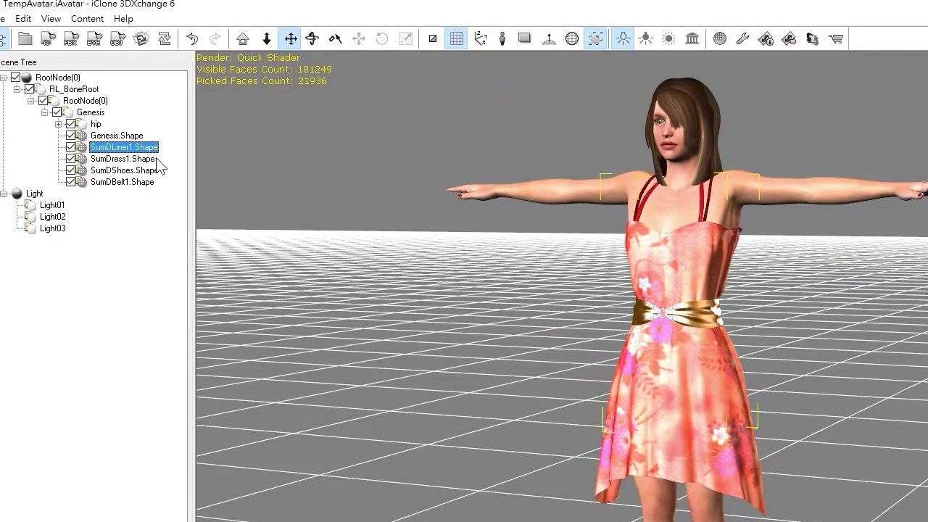
click(121, 158)
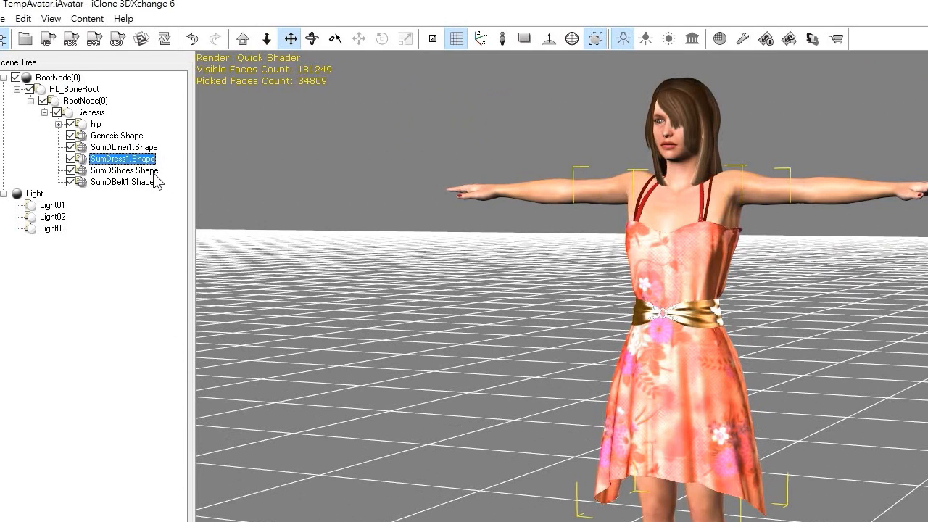
click(123, 182)
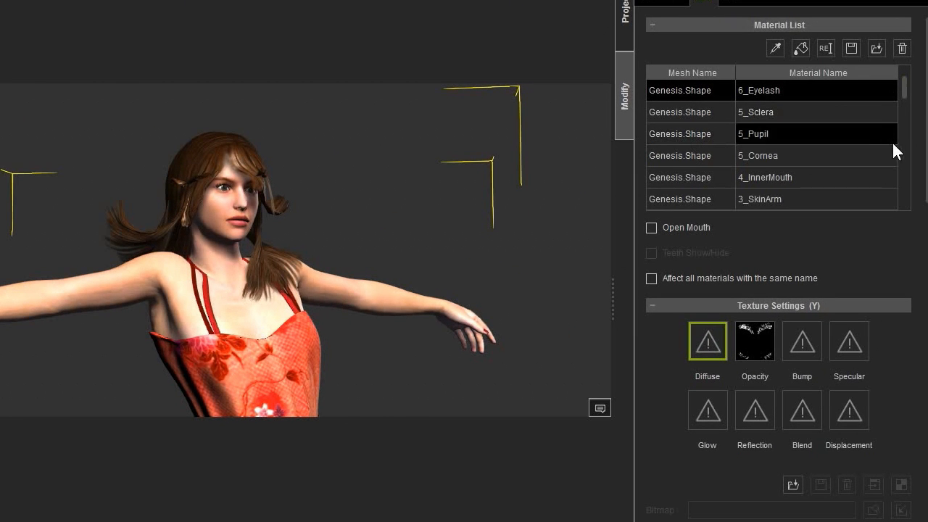
scroll(down, 3)
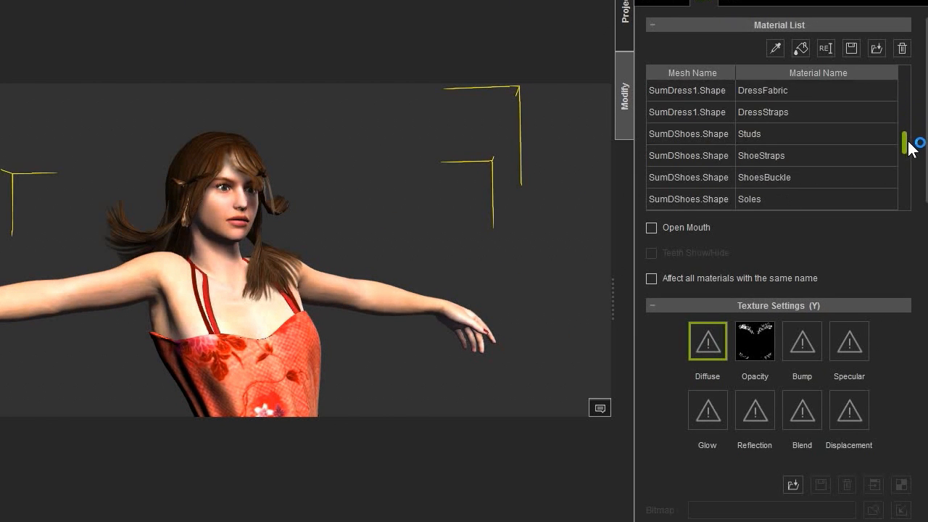
scroll(down, 3)
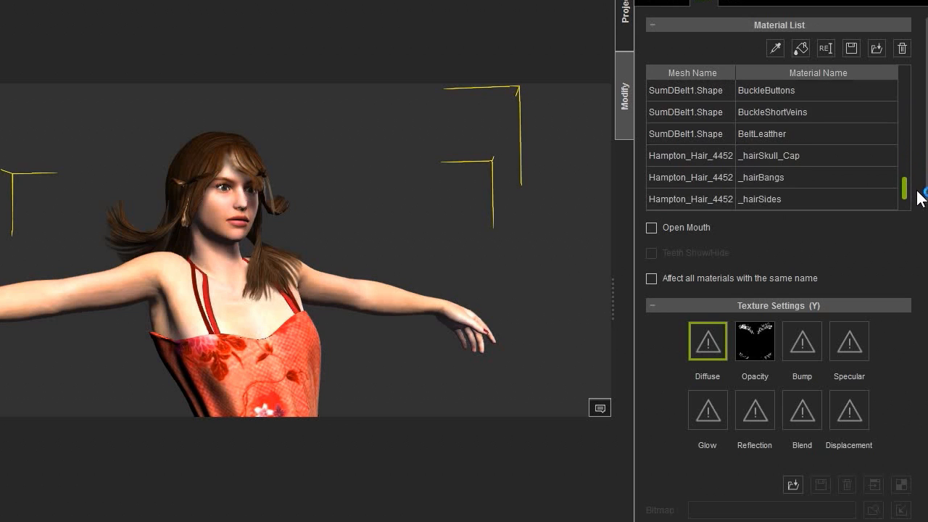
scroll(up, 3)
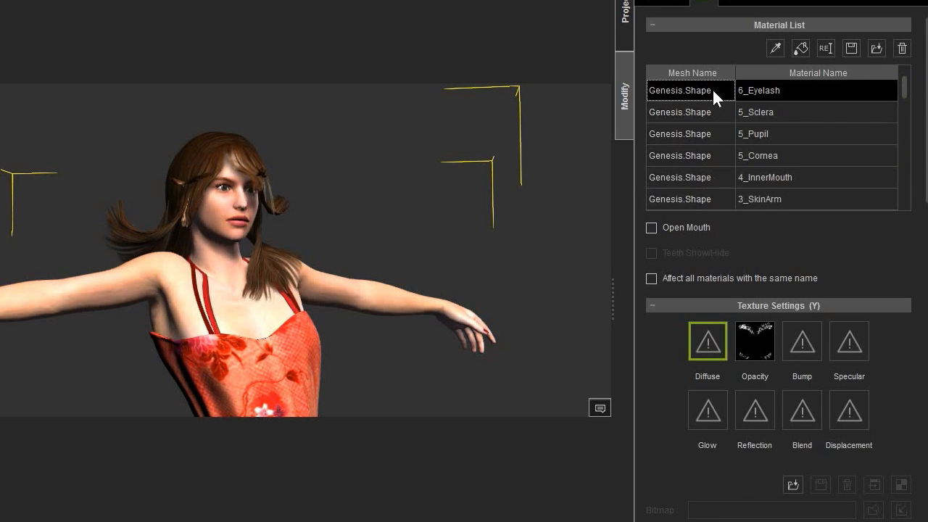
mouse_move(783, 91)
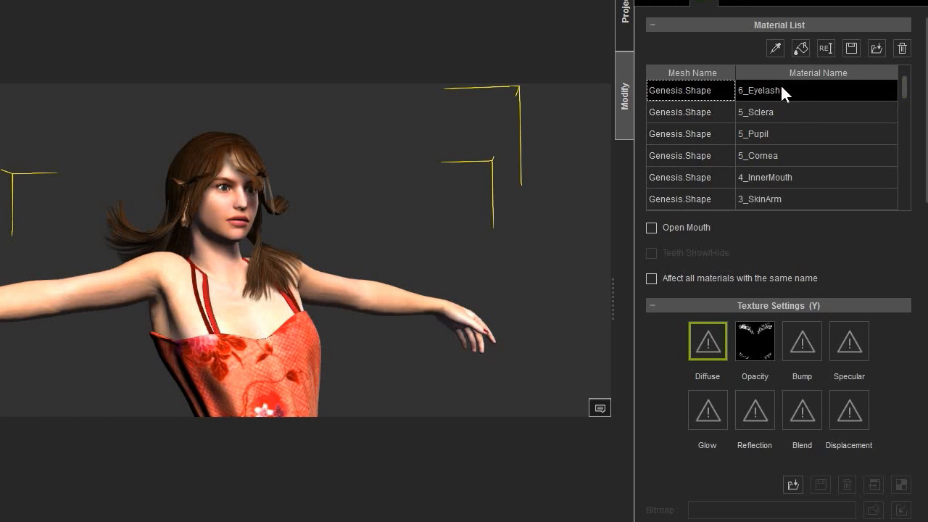
click(779, 134)
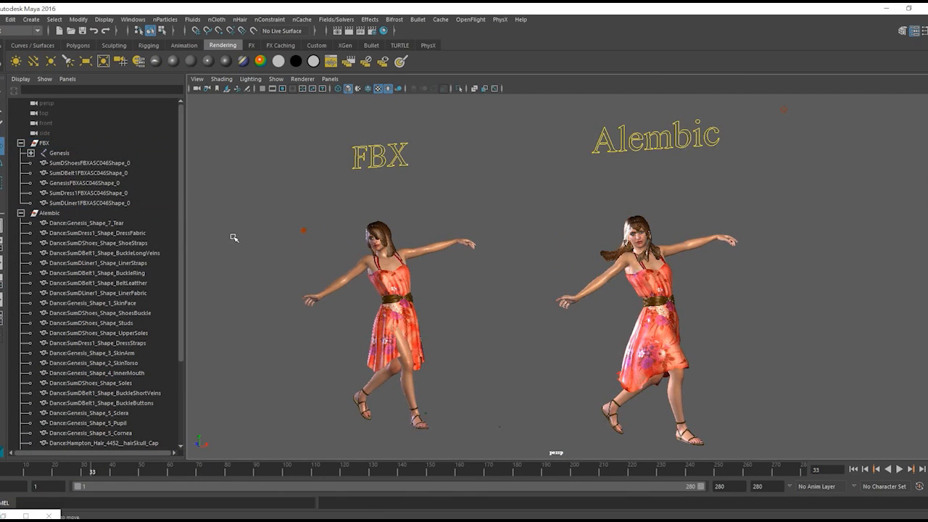
Step: Select the FBX body, then the Alembic skin and eye parts, deselect, and open Hypershade
click(88, 183)
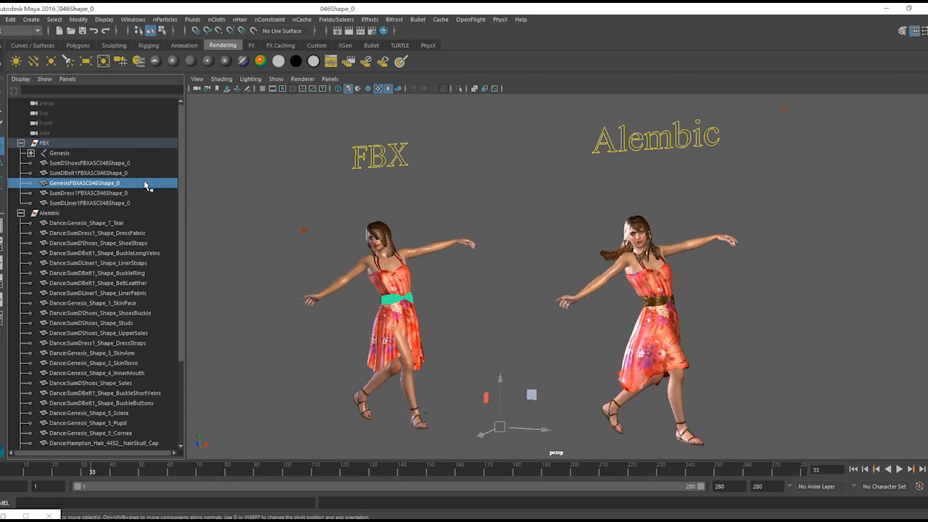
click(89, 203)
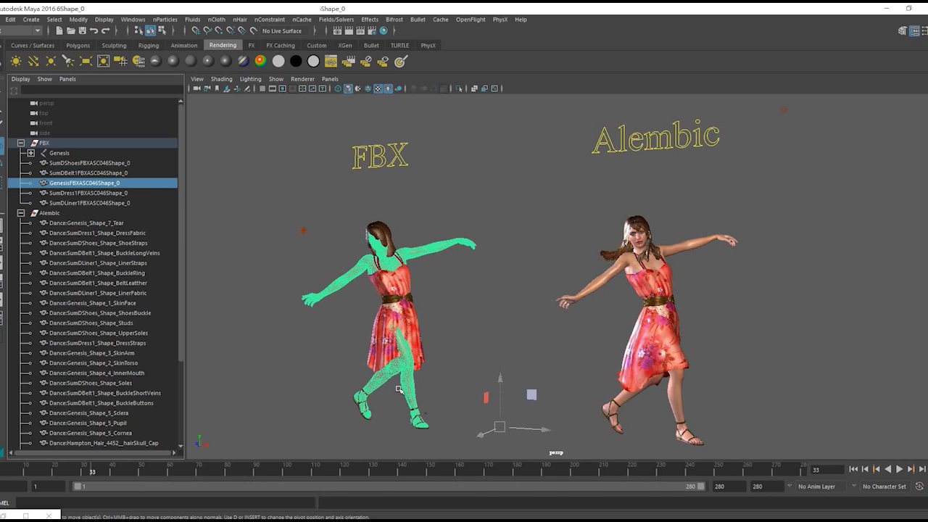
mouse_move(305, 269)
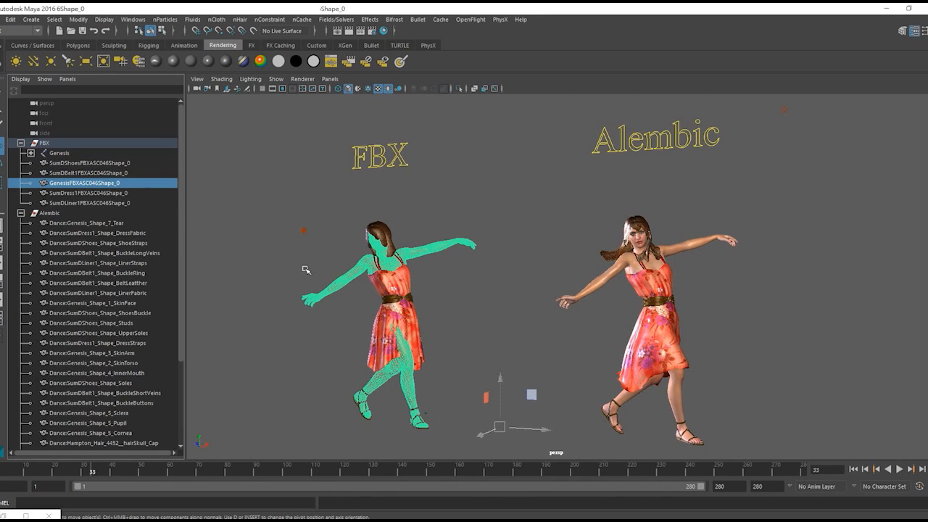
mouse_move(125, 229)
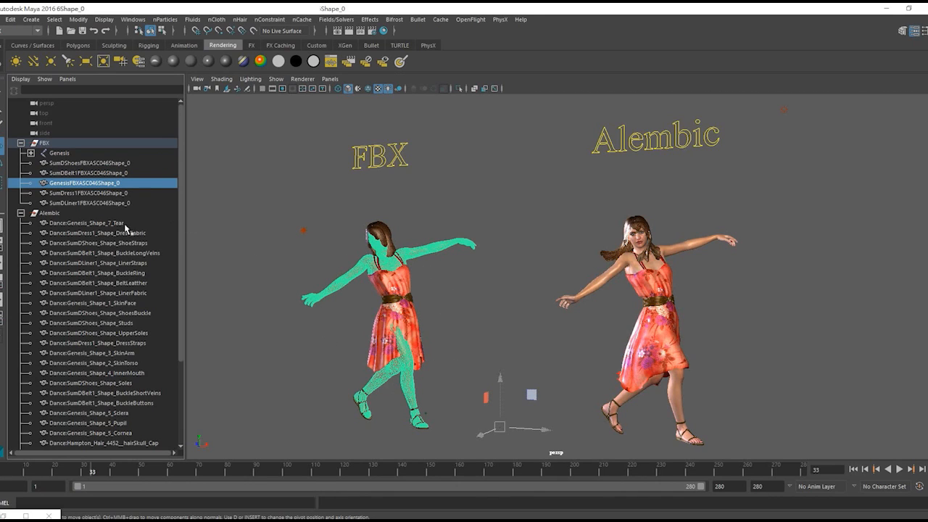
click(87, 222)
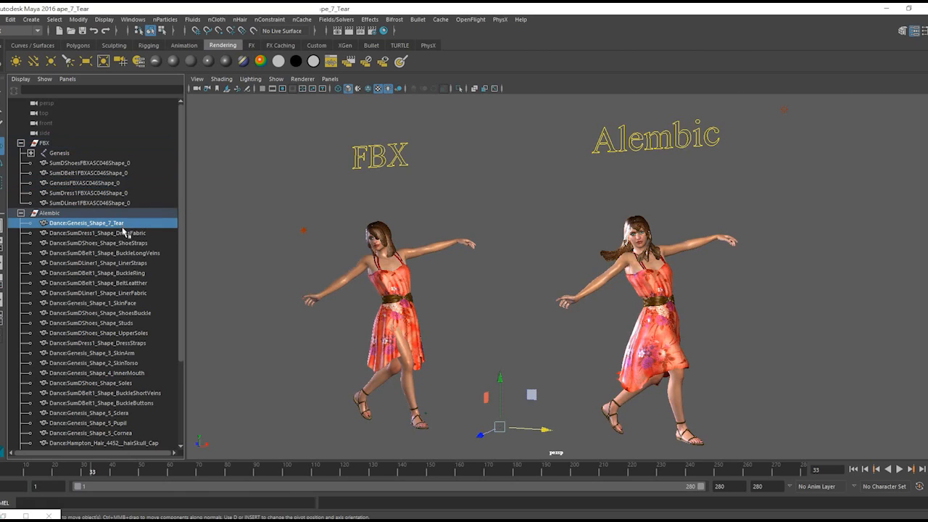
click(93, 303)
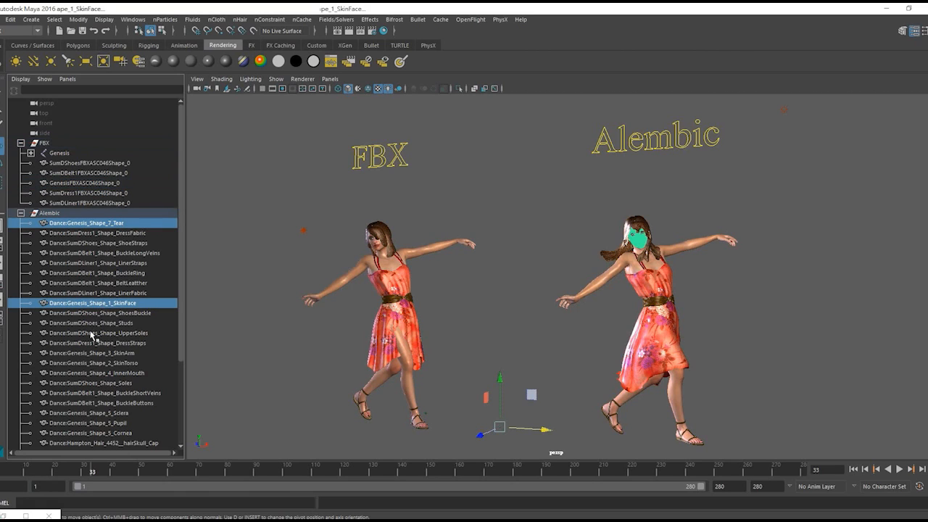
click(92, 352)
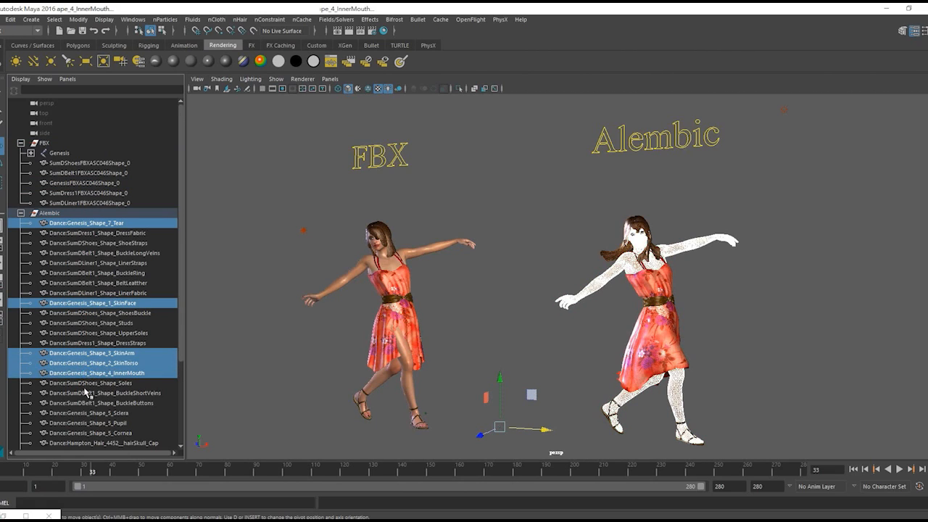
click(94, 413)
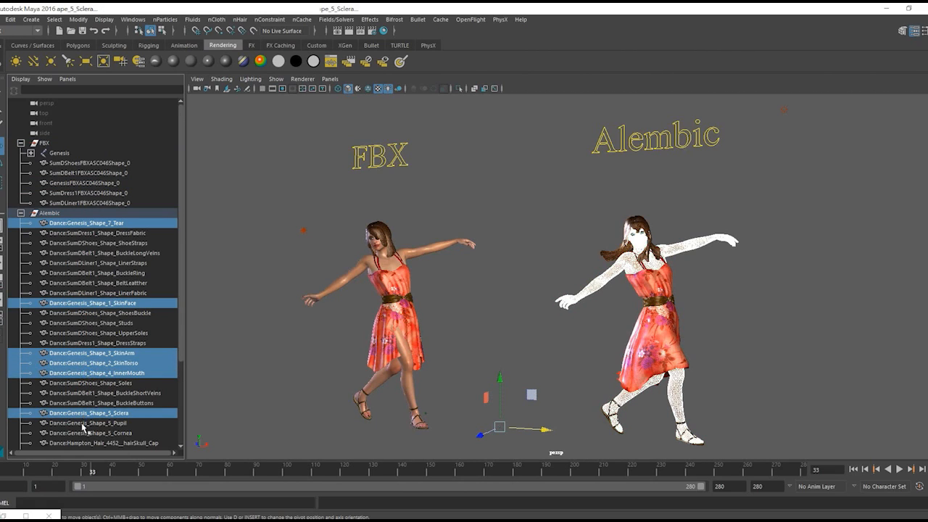
click(94, 433)
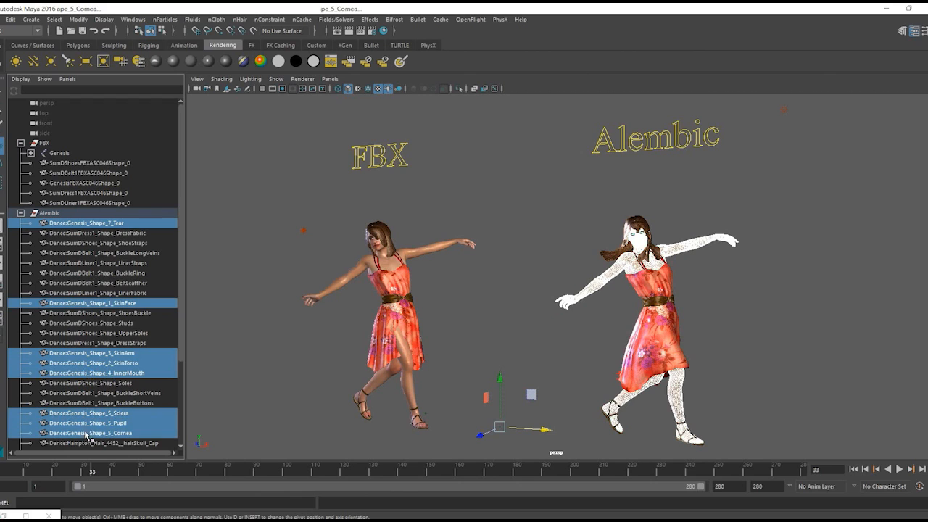
click(570, 355)
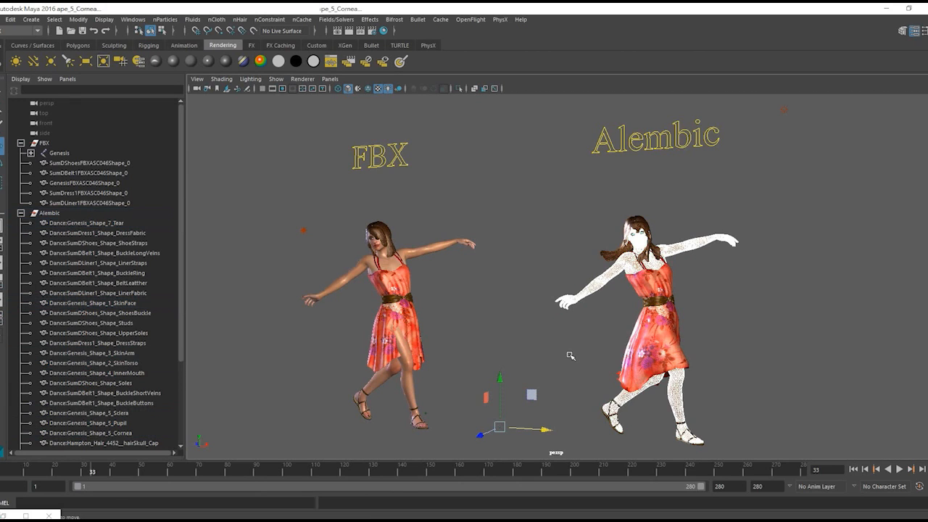
click(385, 31)
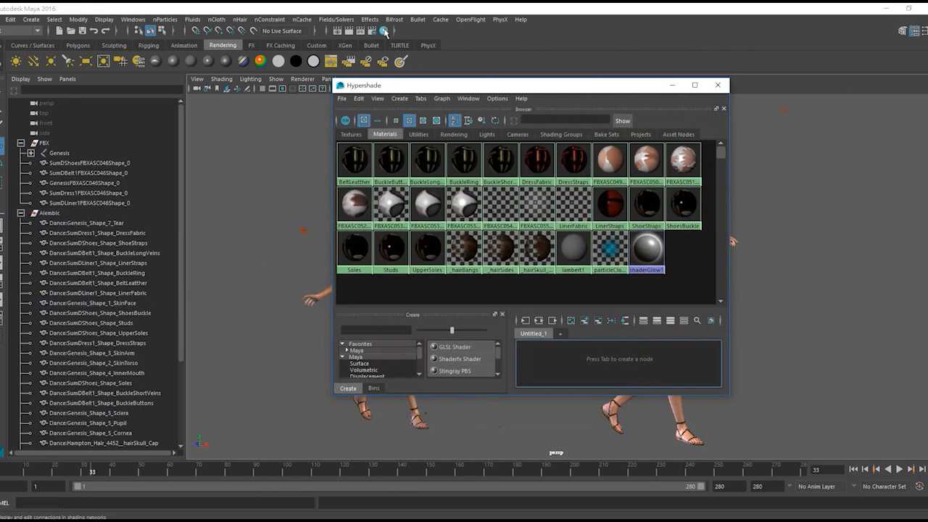
Step: Move Hypershade aside to review BeltLeather and ShoesBuckle materials, then close it
drag(529, 85, 404, 150)
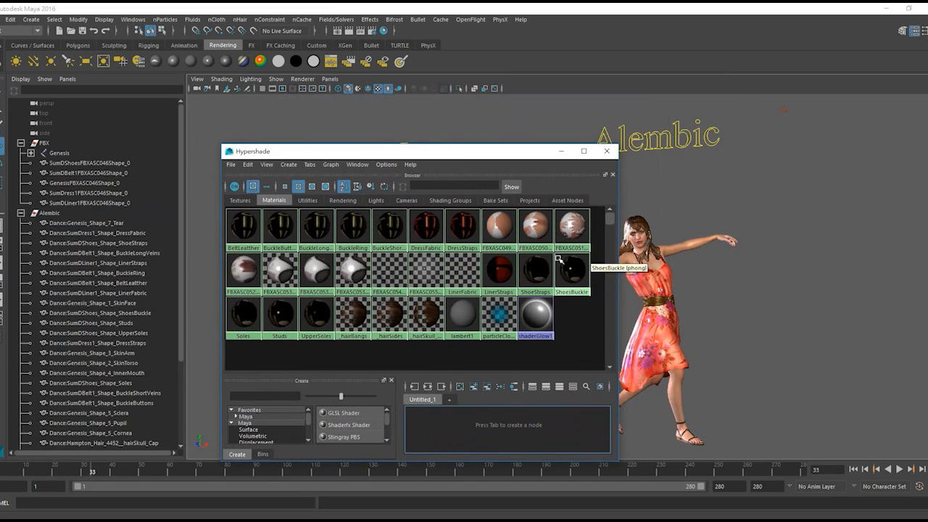
mouse_move(353, 317)
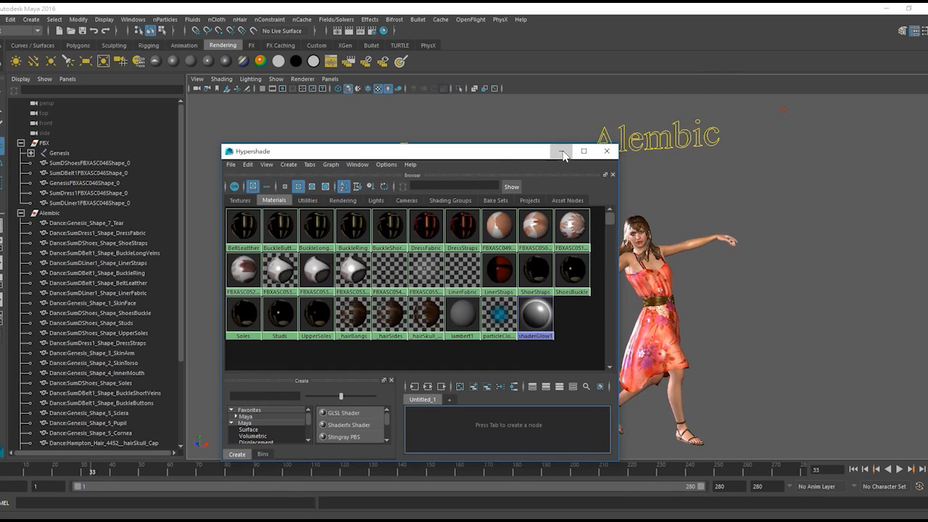
click(606, 151)
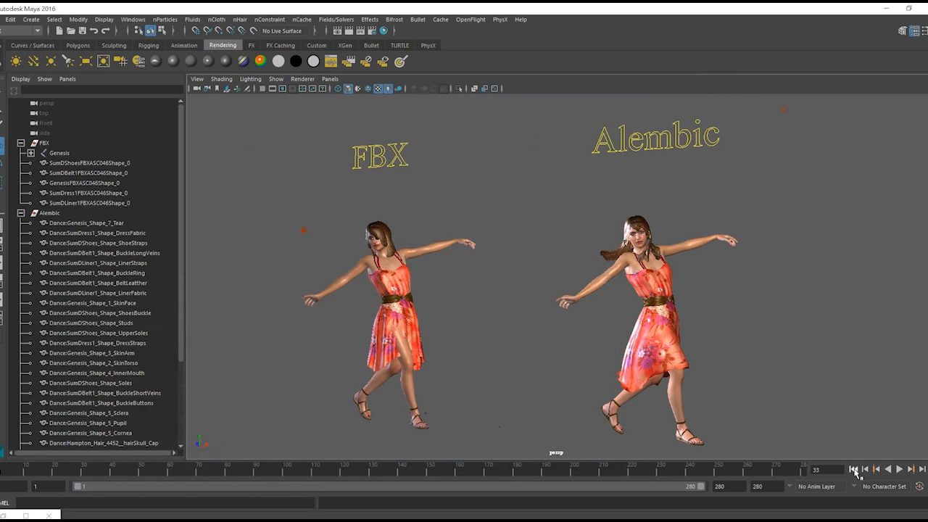
Step: Use Go to Start to rewind both dancers' animation to the first frame
click(898, 469)
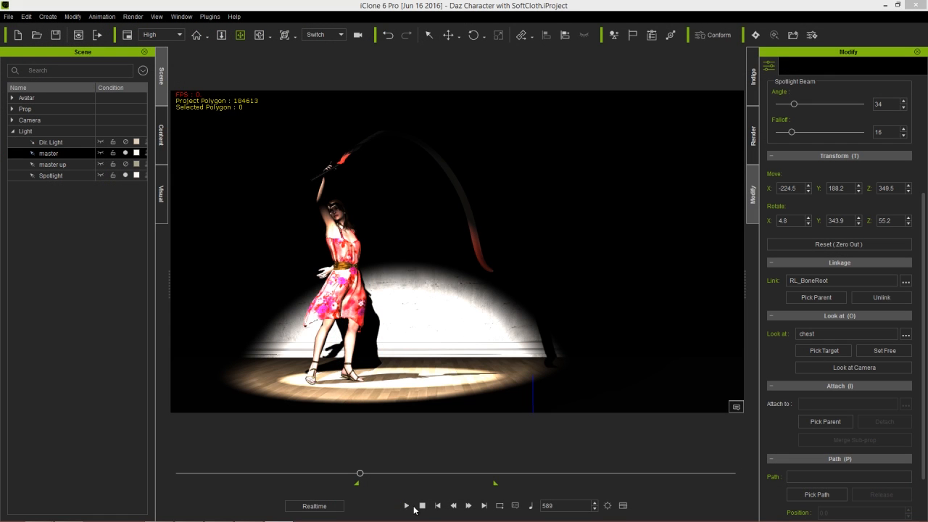
Step: Play the spotlit red-ribbon dance from the timeline's playback controls
click(406, 505)
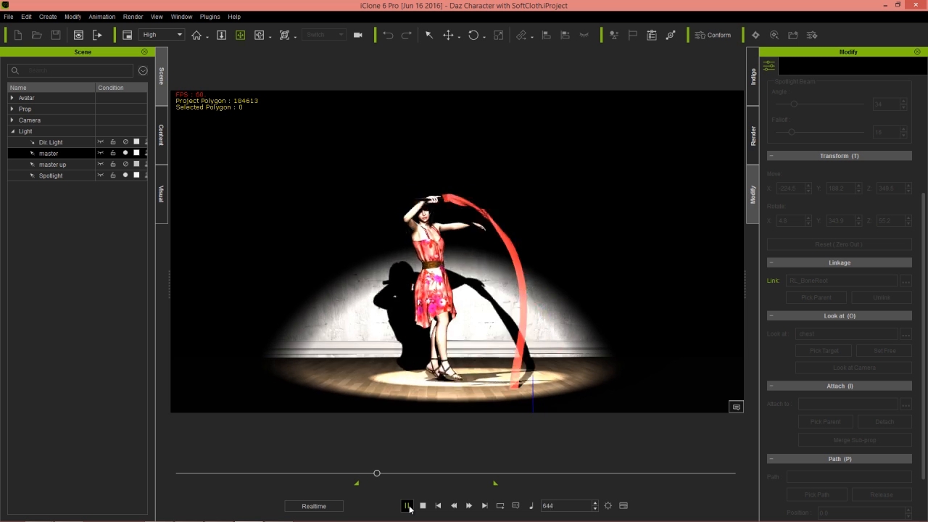
click(407, 505)
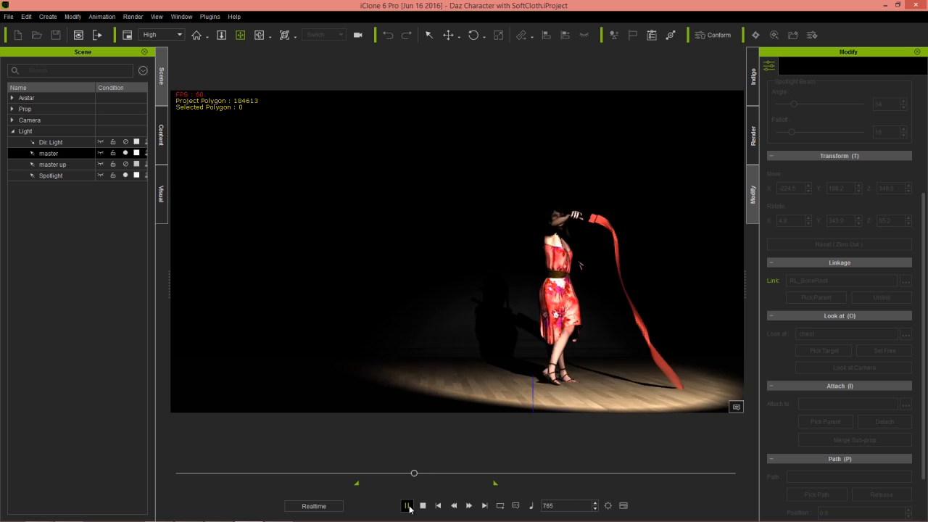
click(408, 505)
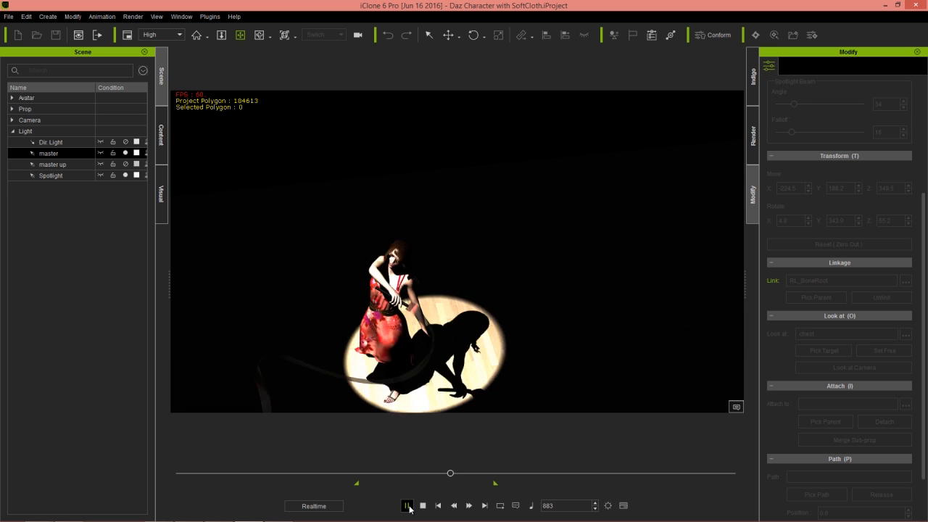